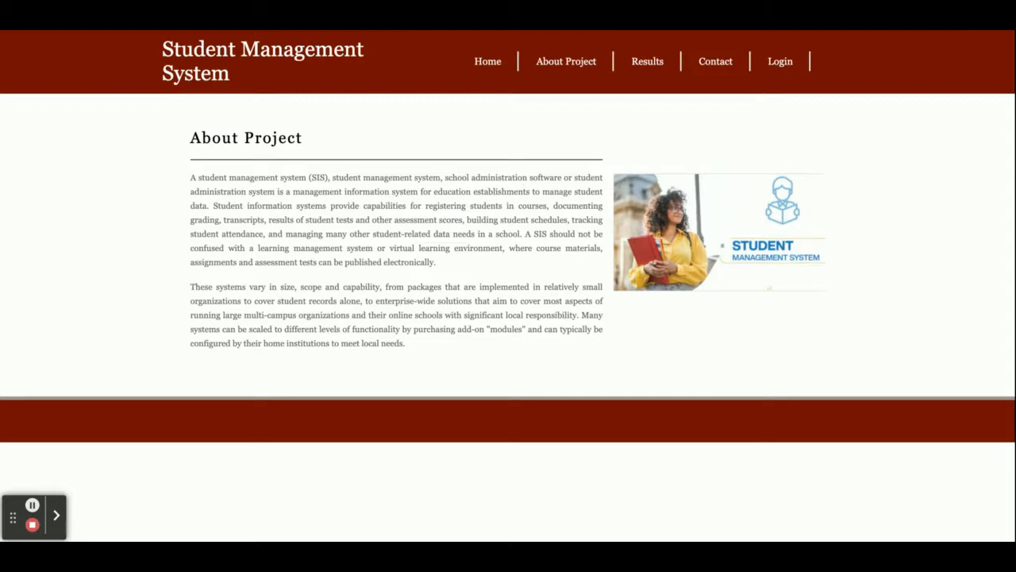
# - Browse the Result Report and Contact Us pages, then reach the login-type choice page
pyautogui.click(648, 61)
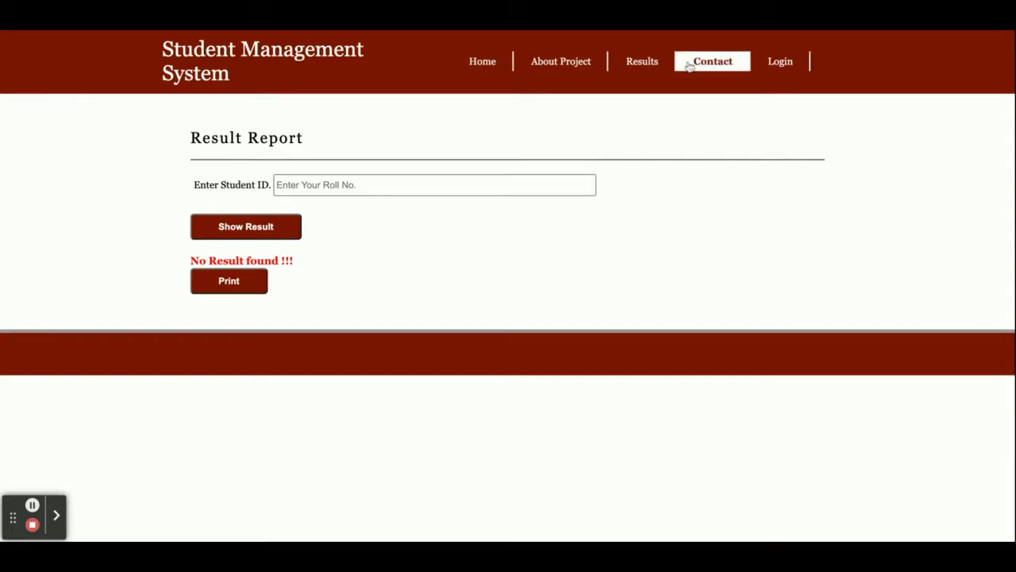
pyautogui.click(712, 60)
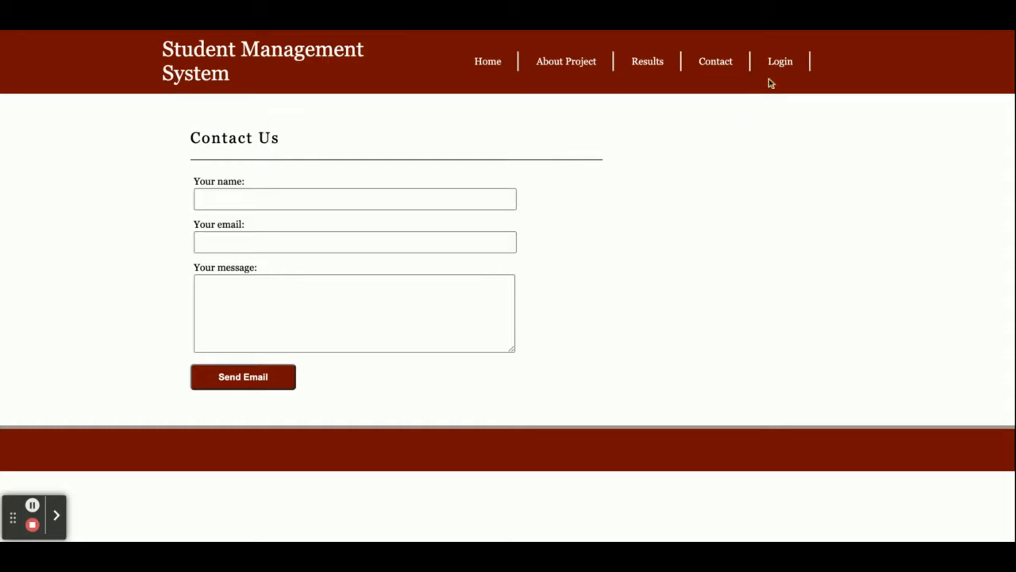
pyautogui.click(780, 60)
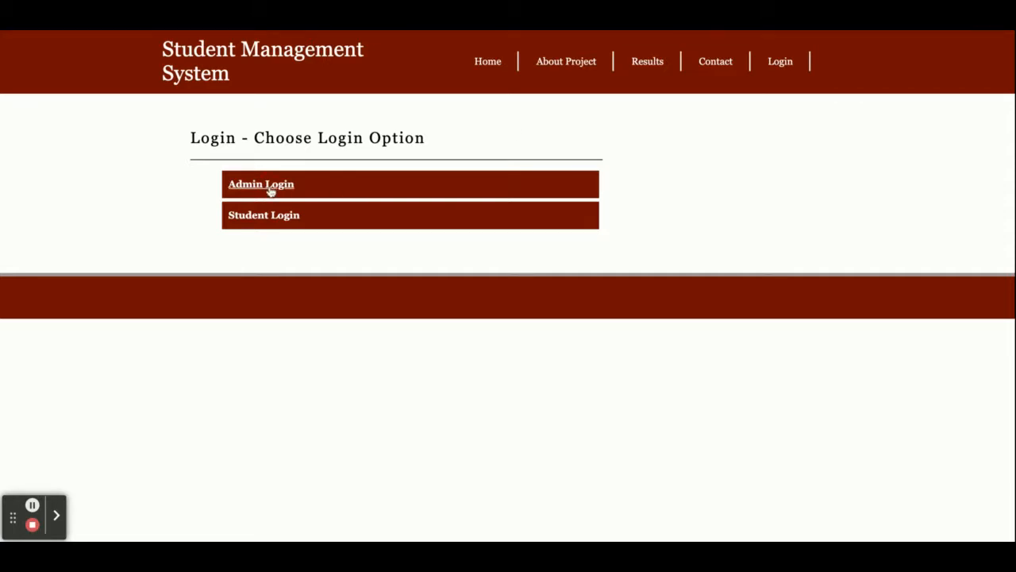
# - Choose Admin Login and sign in with username 'admin' to reach the admin dashboard
pyautogui.click(260, 184)
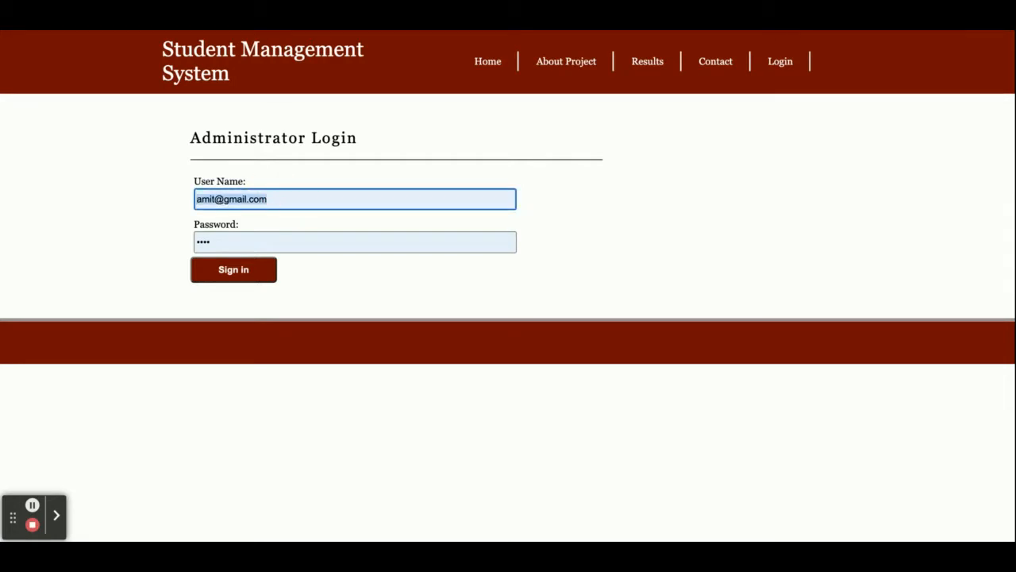
pyautogui.write('admin')
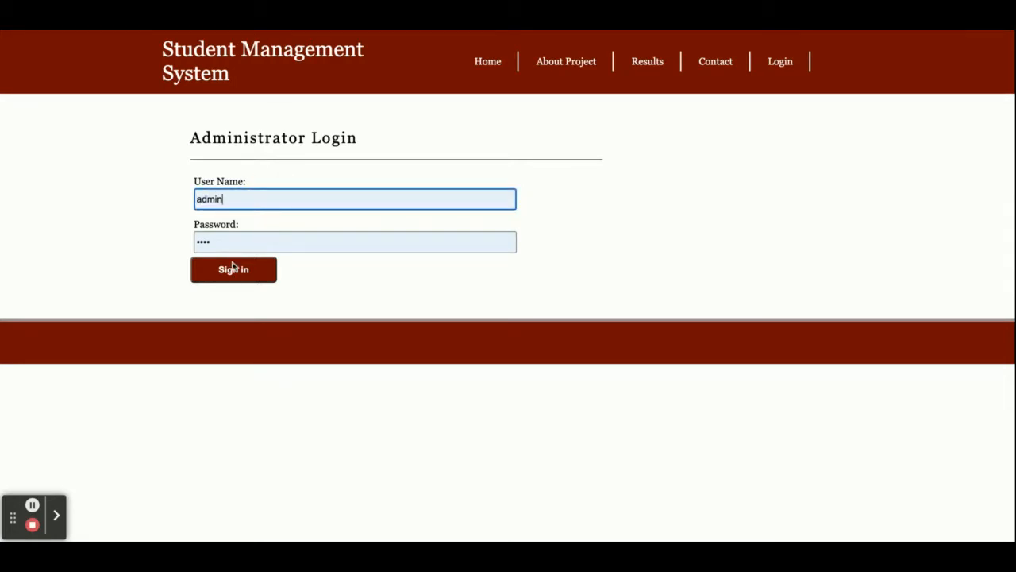
pyautogui.click(231, 270)
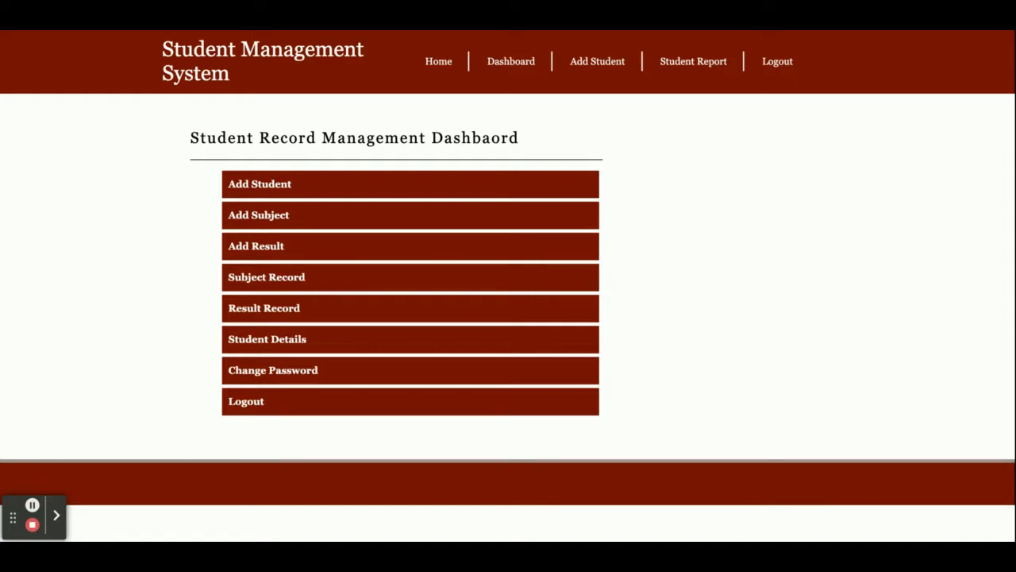
# - Review the Add Student form, then bring up Add Result and expand the Select Subject dropdown
pyautogui.click(260, 184)
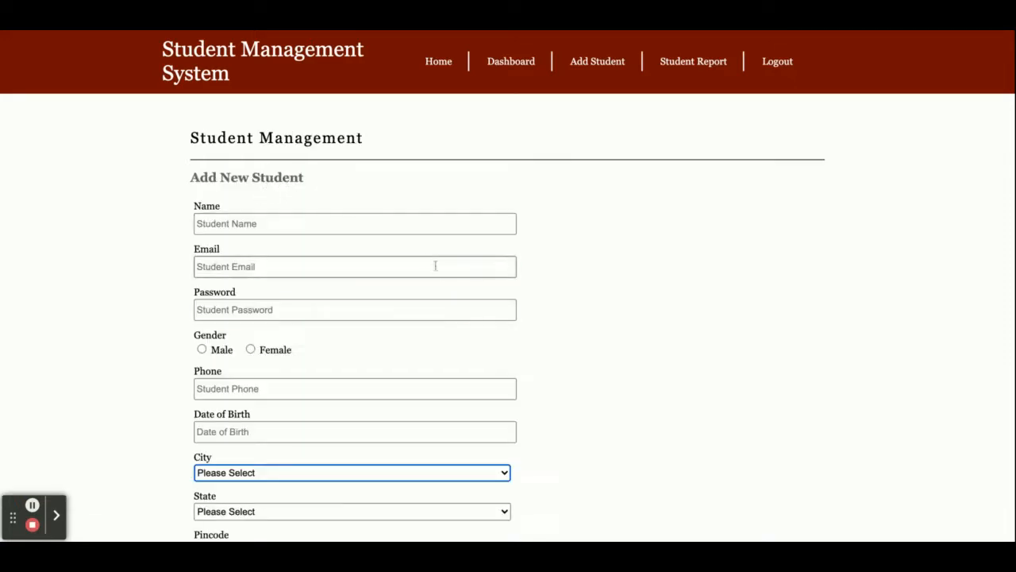
pyautogui.scroll(-3)
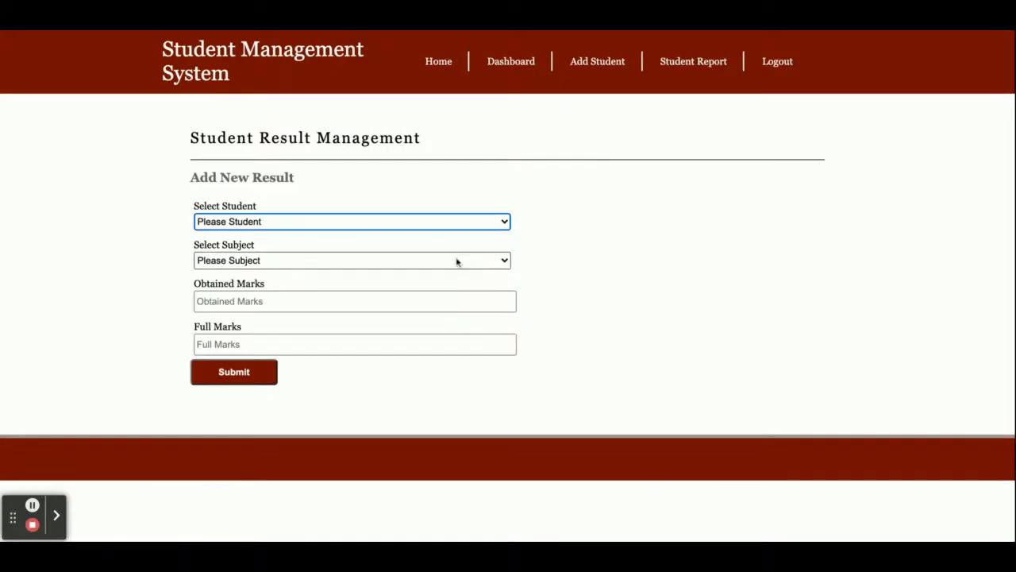
pyautogui.moveTo(308, 222)
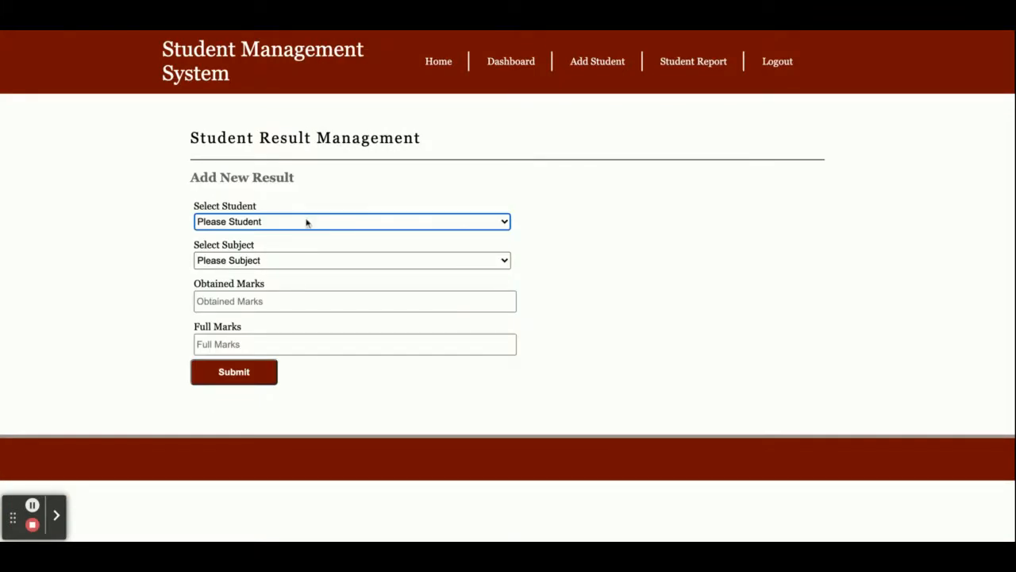
pyautogui.moveTo(482, 226)
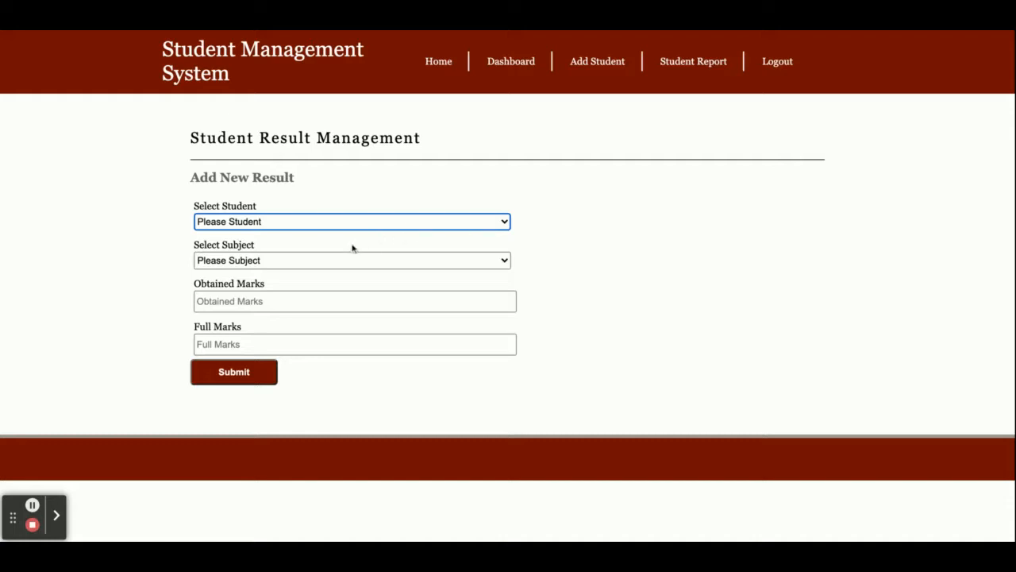
pyautogui.click(353, 260)
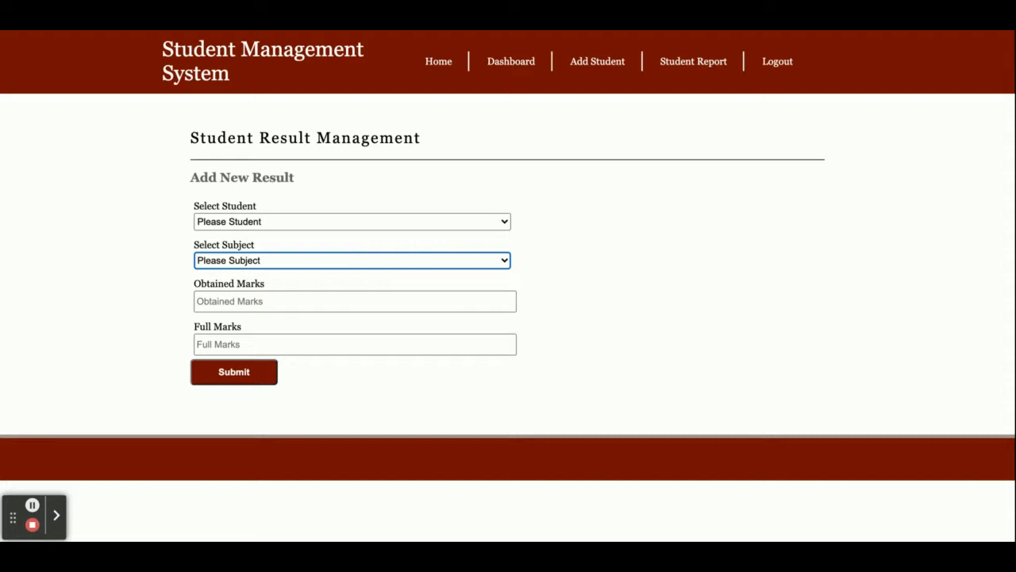
pyautogui.moveTo(568, 261)
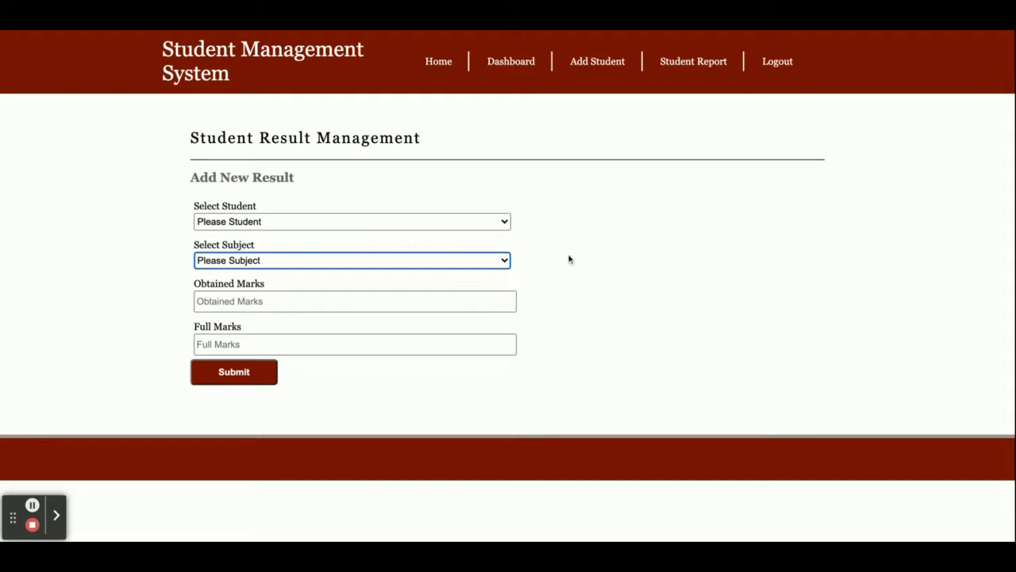
pyautogui.moveTo(533, 222)
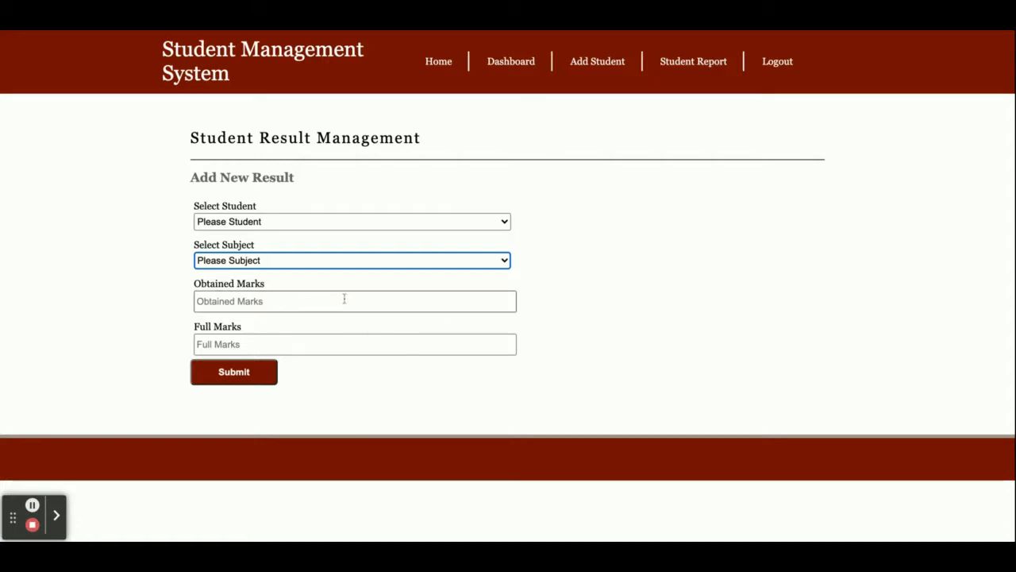
pyautogui.click(354, 302)
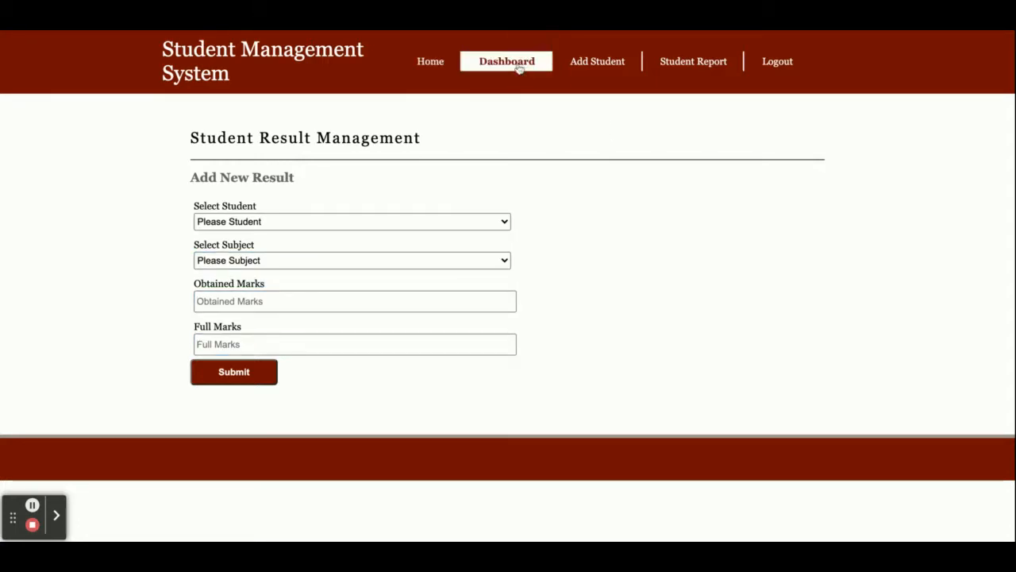
# - From Subject Record, edit the Math subject row and resubmit it to confirm the update
pyautogui.click(506, 60)
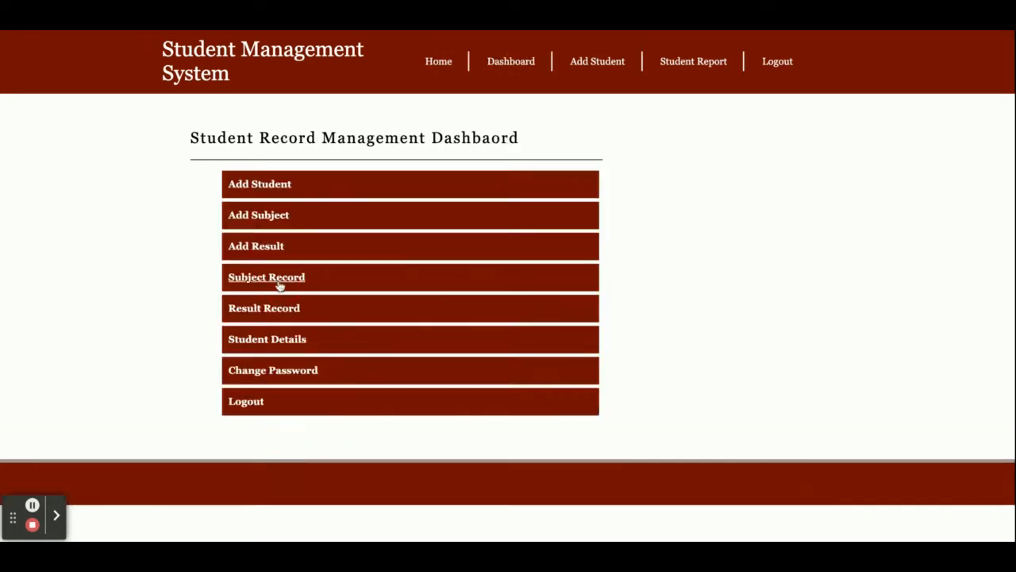
pyautogui.click(266, 277)
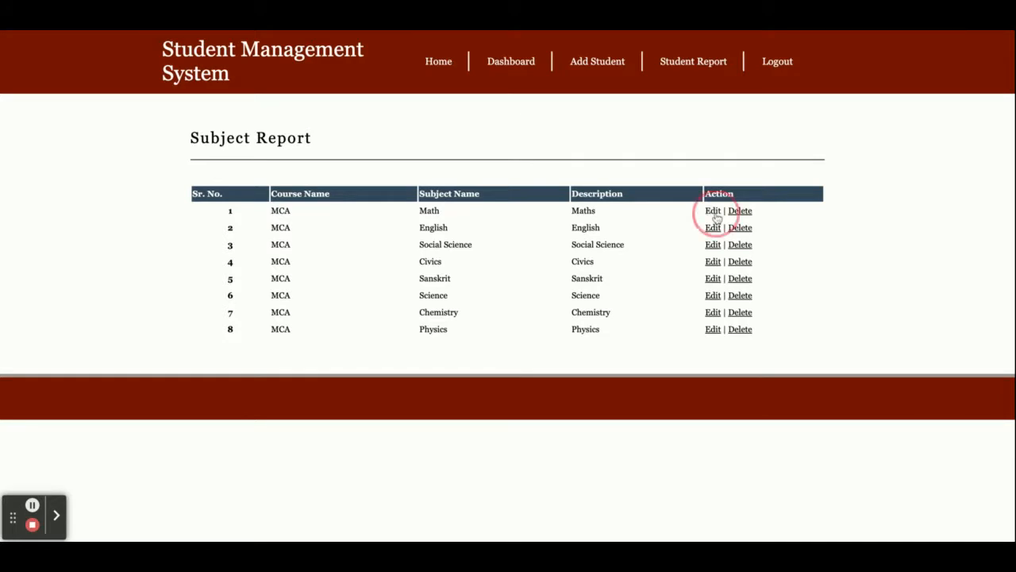
pyautogui.click(712, 209)
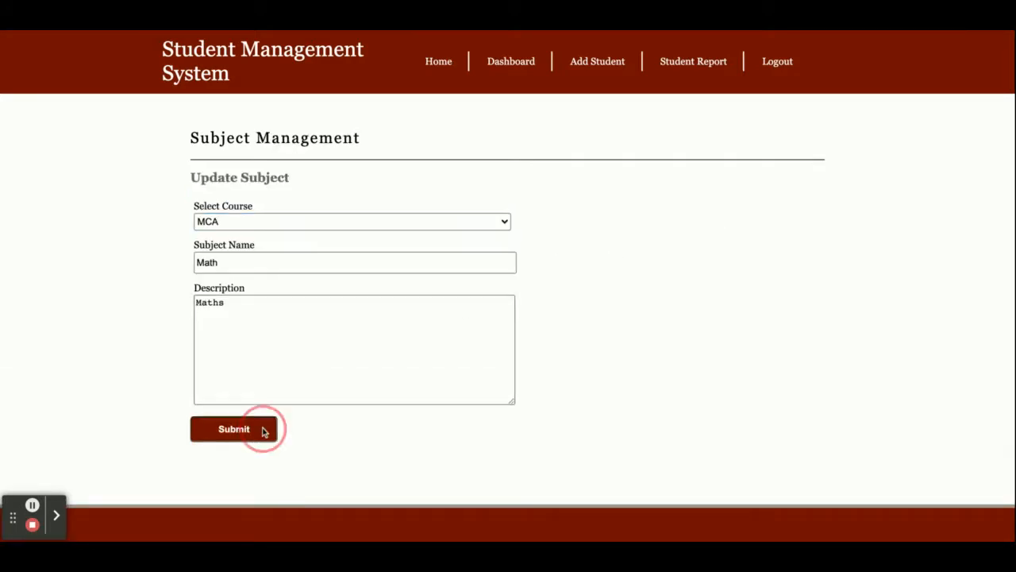
pyautogui.click(233, 428)
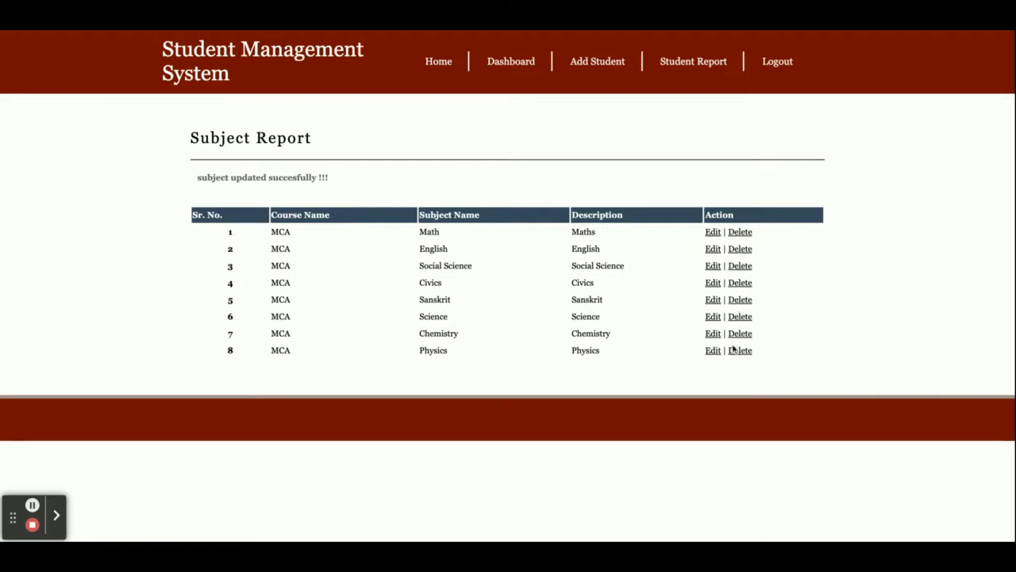
pyautogui.moveTo(740, 351)
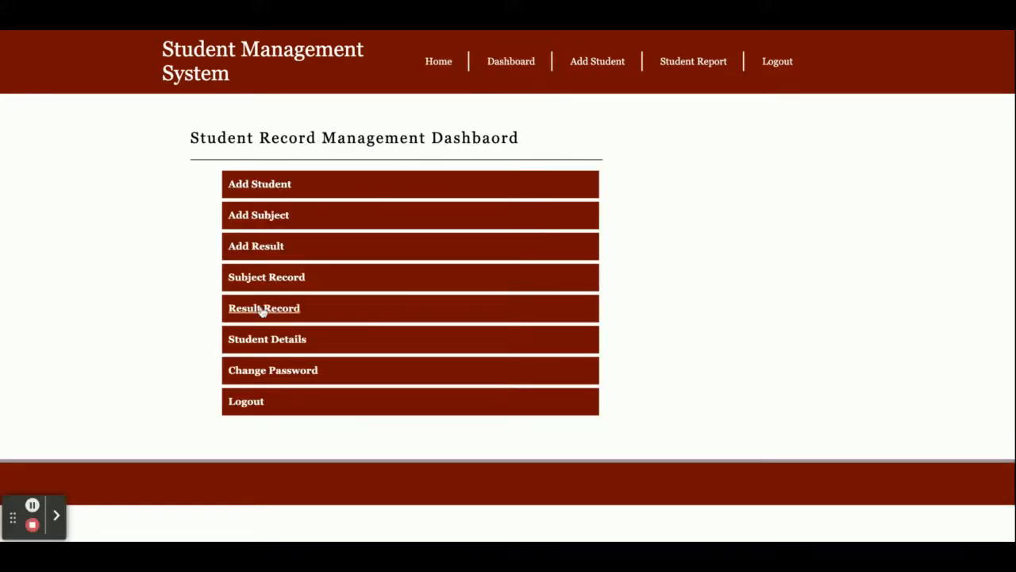
# - View the result report listing Rakesh's marks in six subjects, then return to the dashboard
pyautogui.click(264, 308)
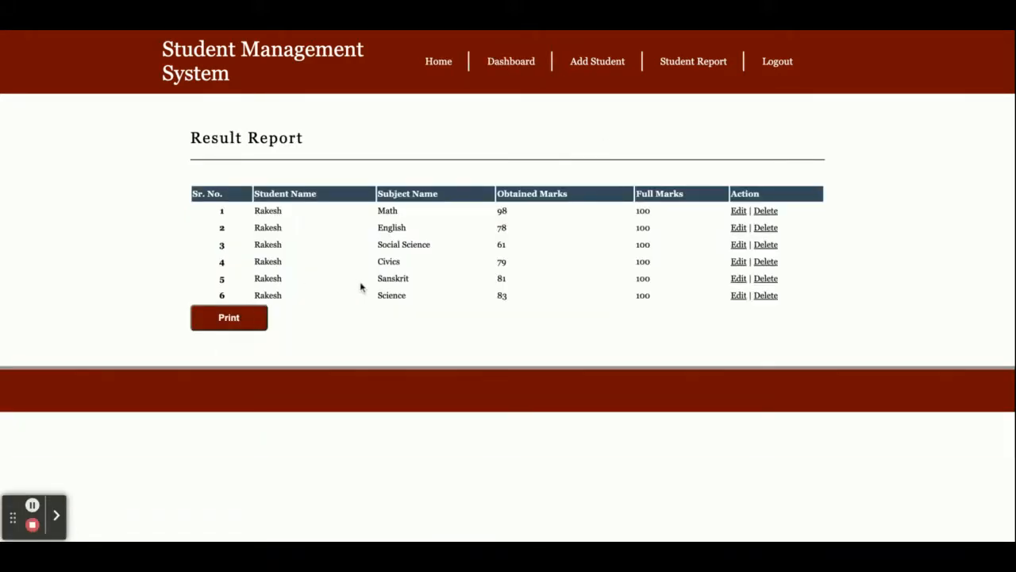
pyautogui.moveTo(443, 237)
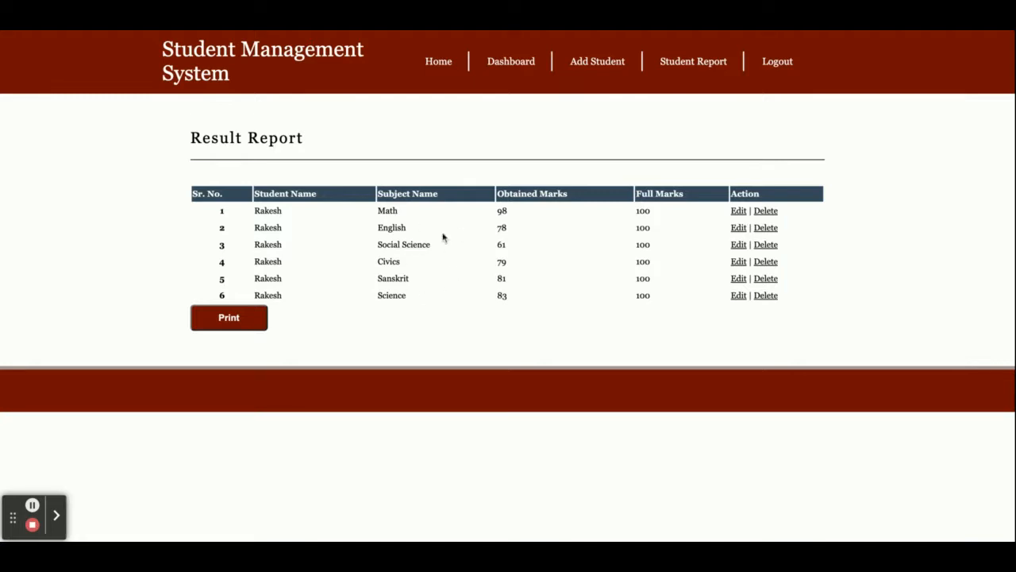
pyautogui.moveTo(753, 225)
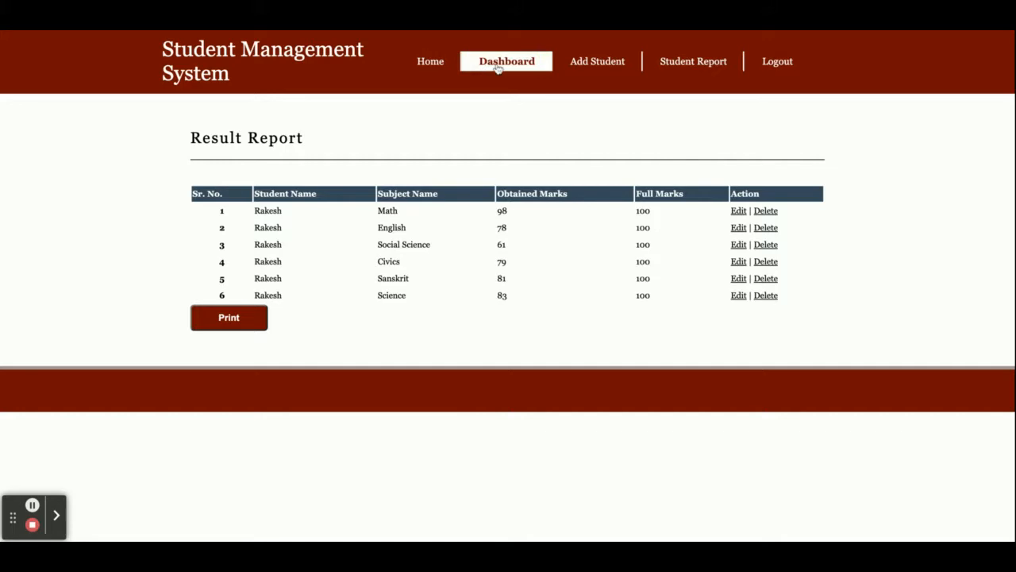
pyautogui.click(506, 61)
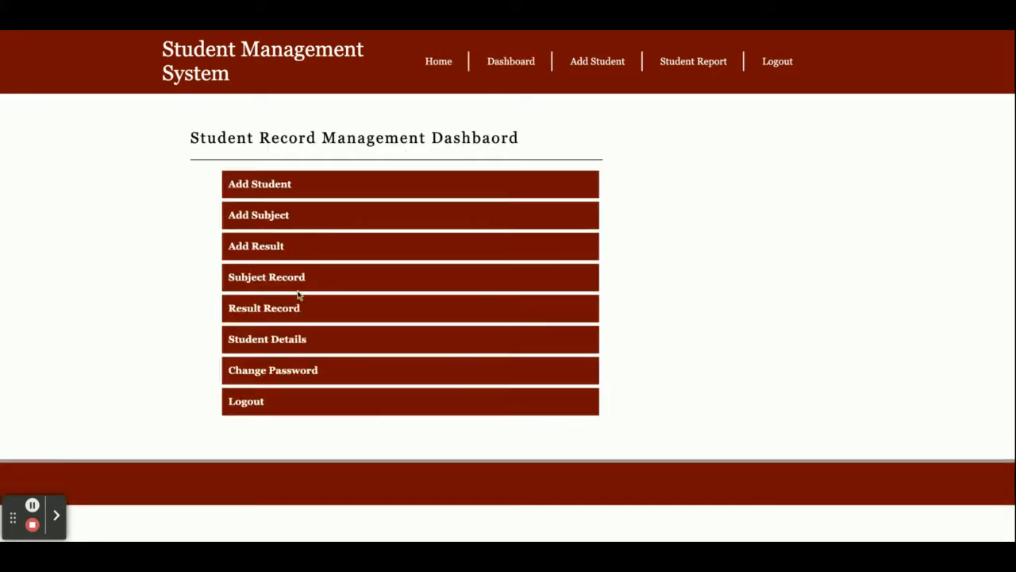
pyautogui.click(692, 60)
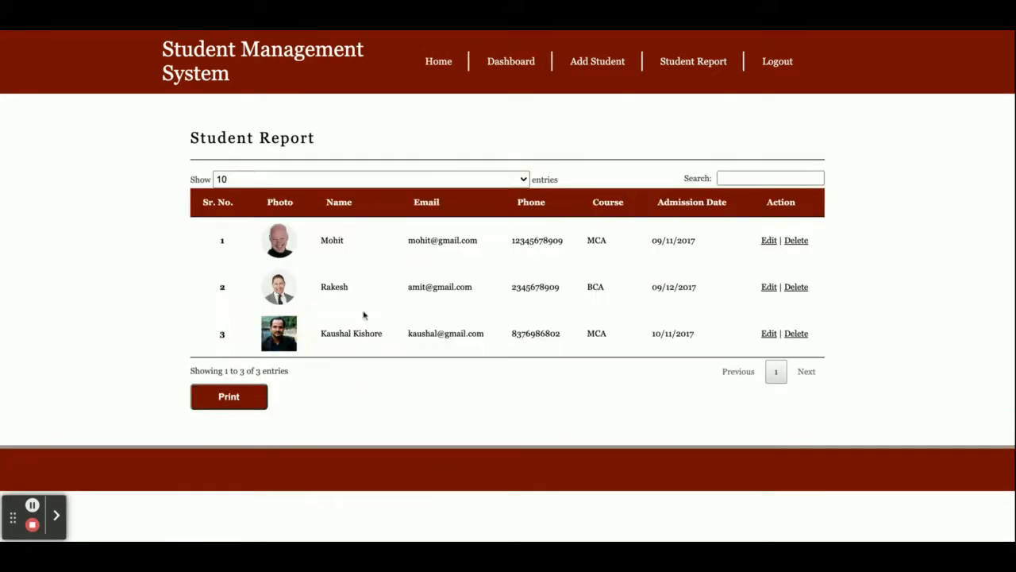
pyautogui.moveTo(724, 219)
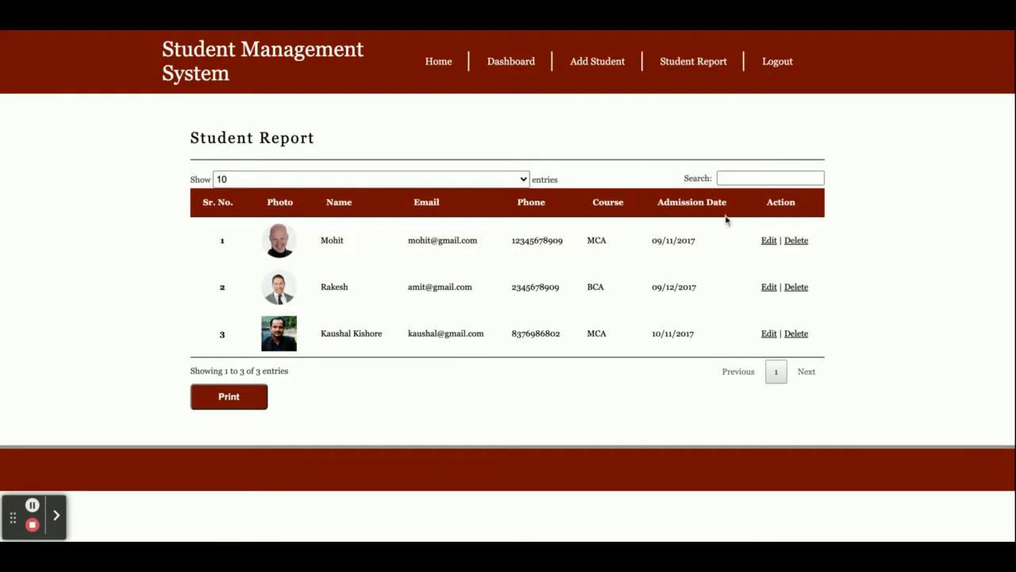
pyautogui.click(769, 178)
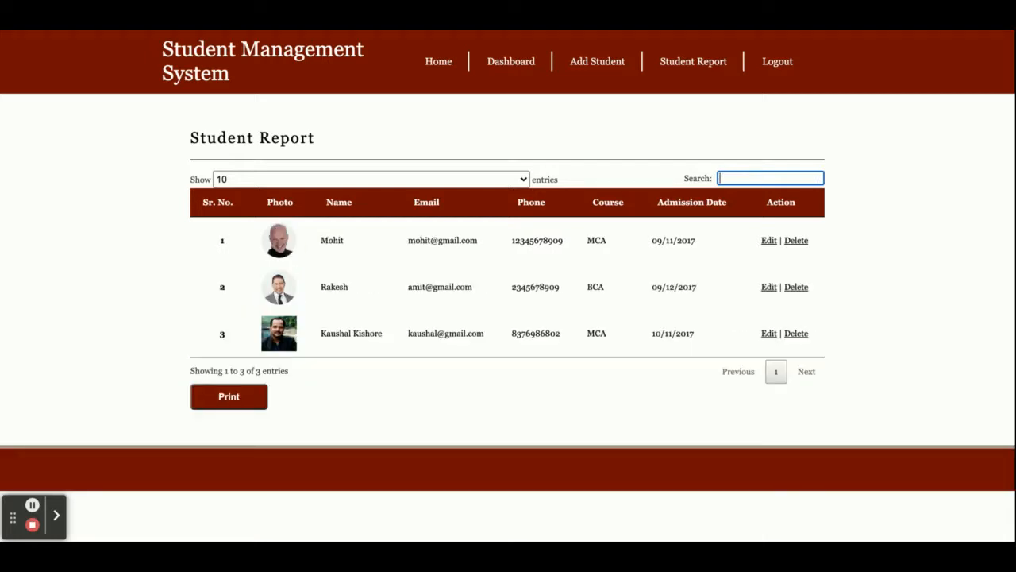
pyautogui.click(340, 202)
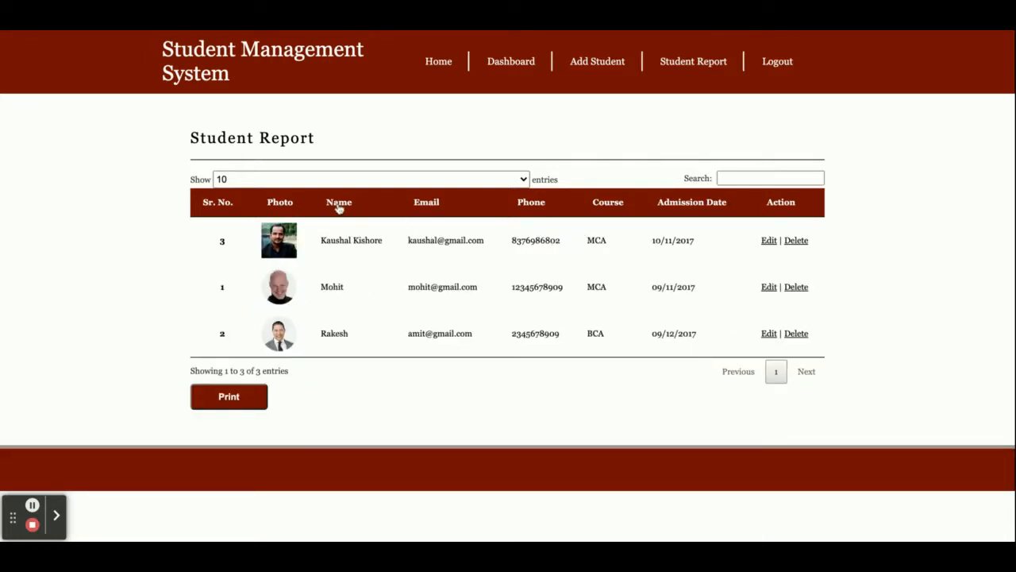
pyautogui.moveTo(374, 183)
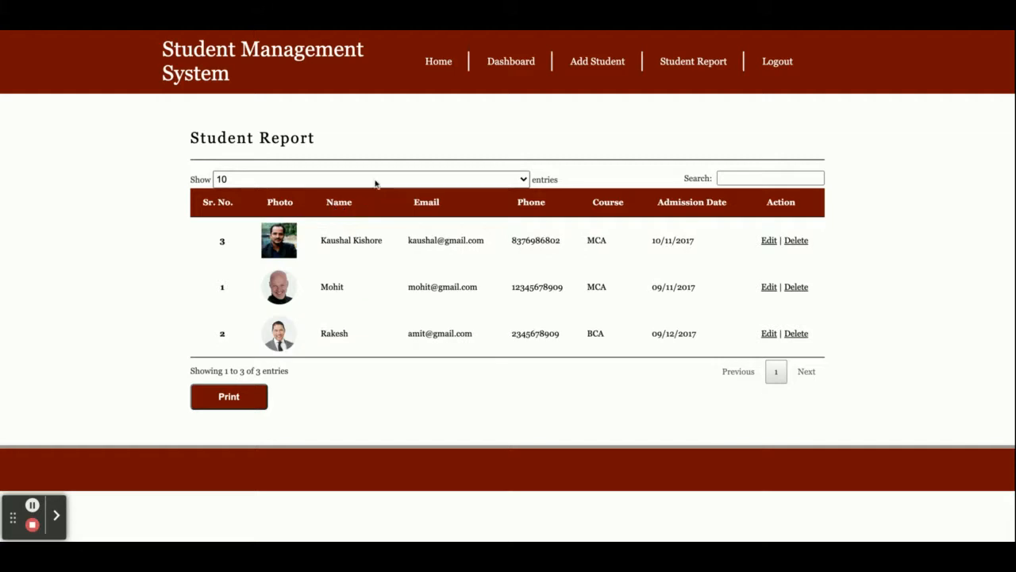
pyautogui.click(368, 178)
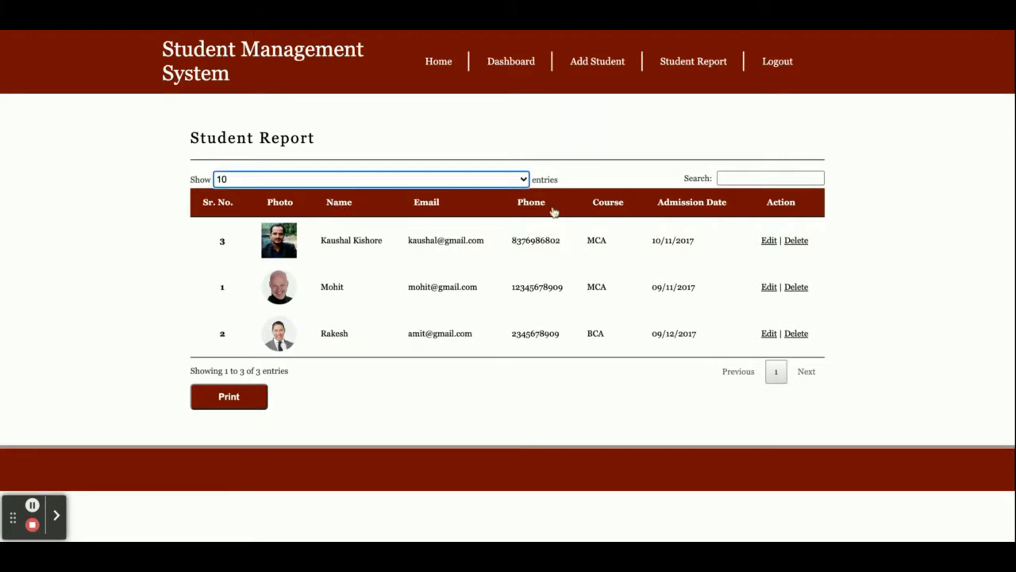
pyautogui.moveTo(409, 182)
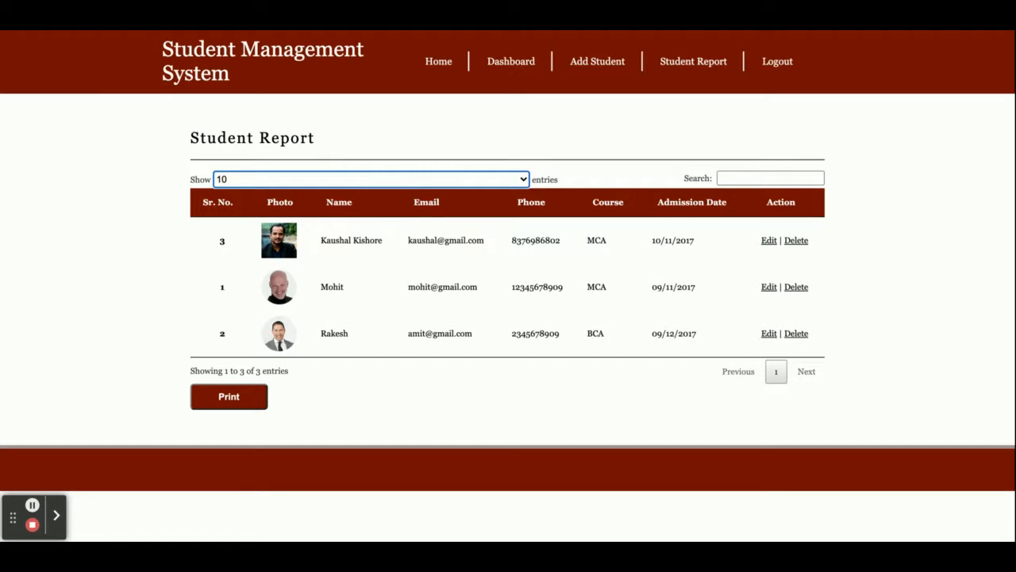
pyautogui.moveTo(785, 383)
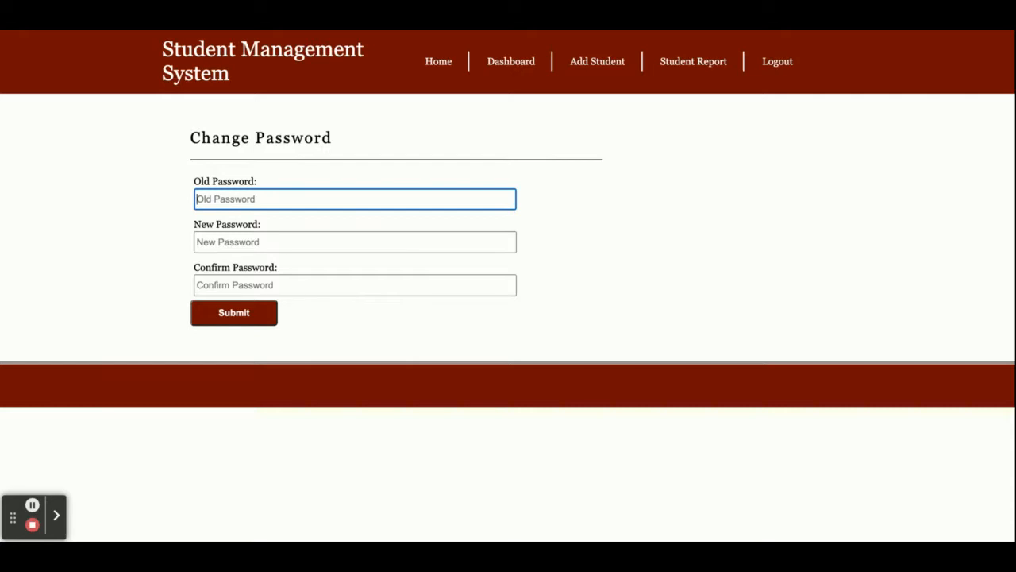
pyautogui.moveTo(492, 76)
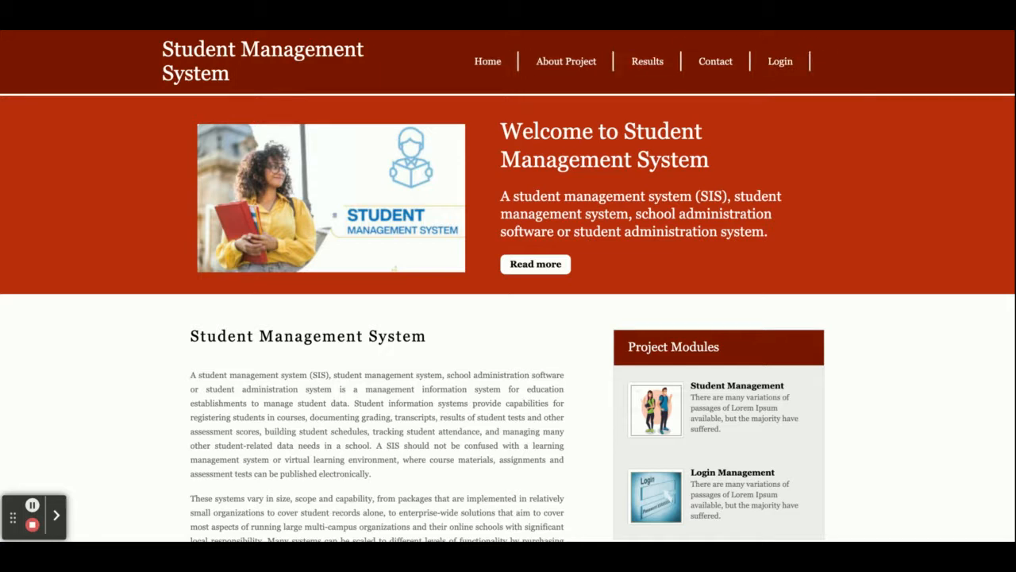
pyautogui.click(780, 61)
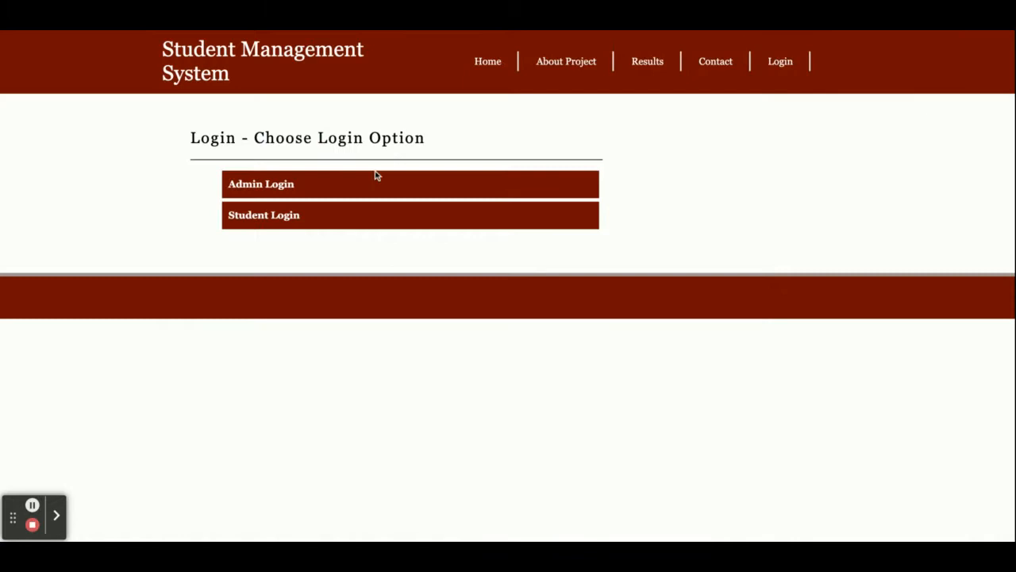
pyautogui.click(263, 214)
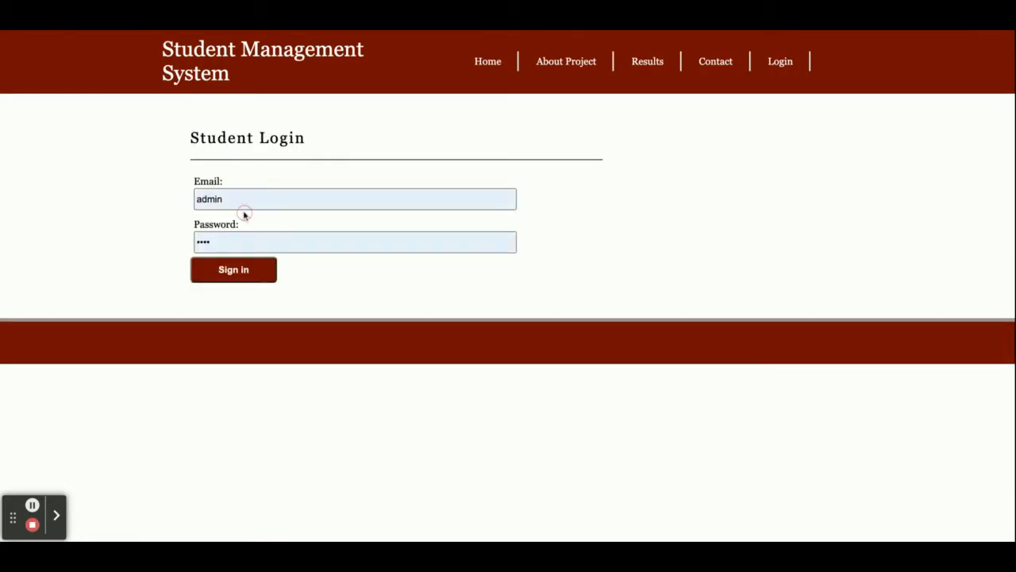
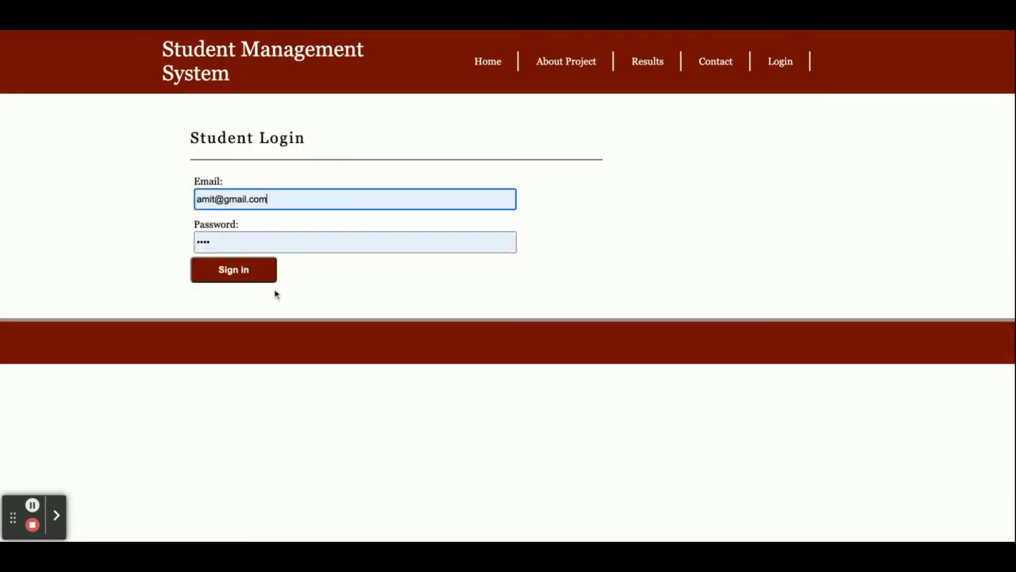
pyautogui.click(232, 270)
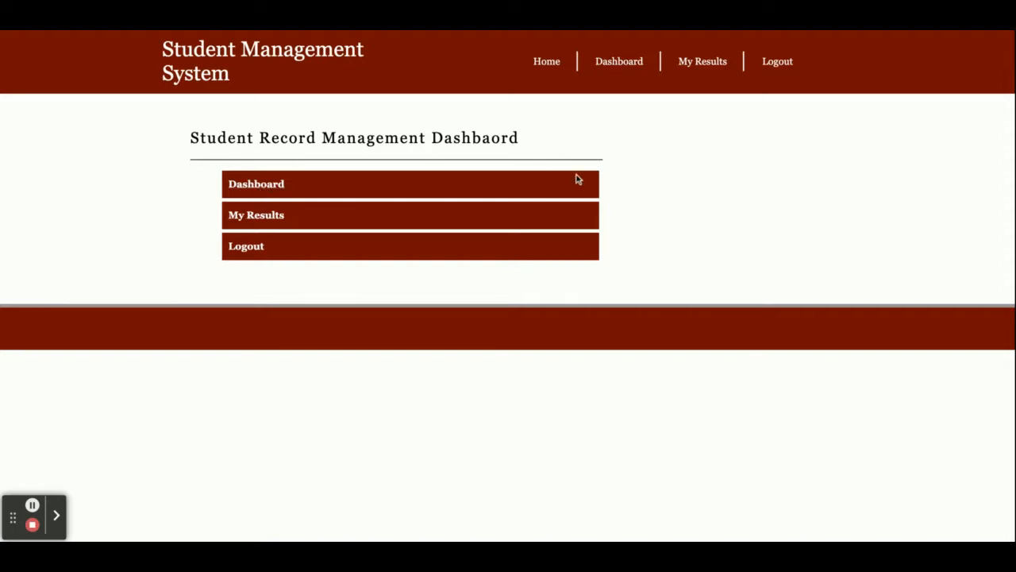
pyautogui.moveTo(500, 241)
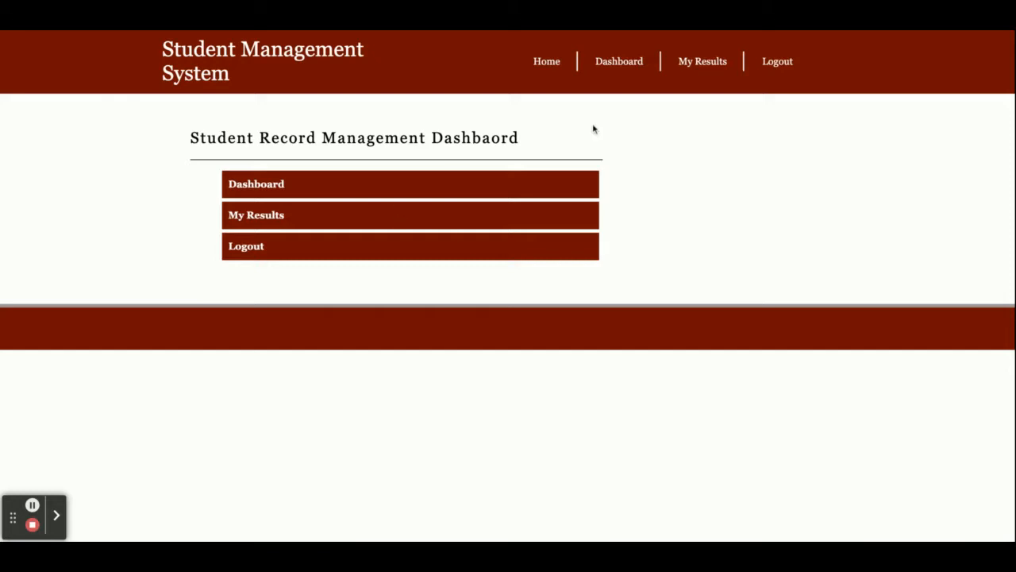
pyautogui.moveTo(709, 174)
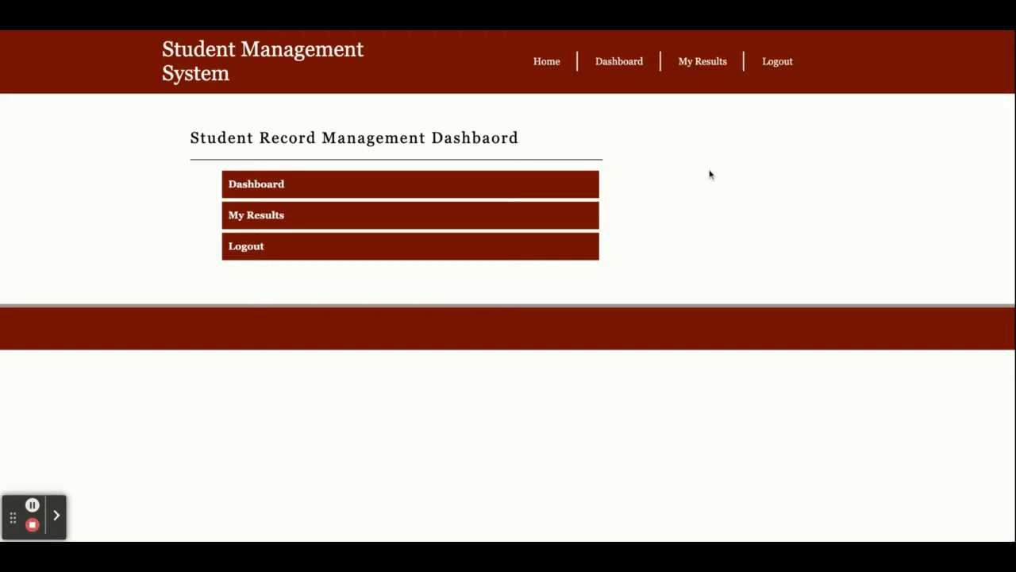
pyautogui.moveTo(724, 183)
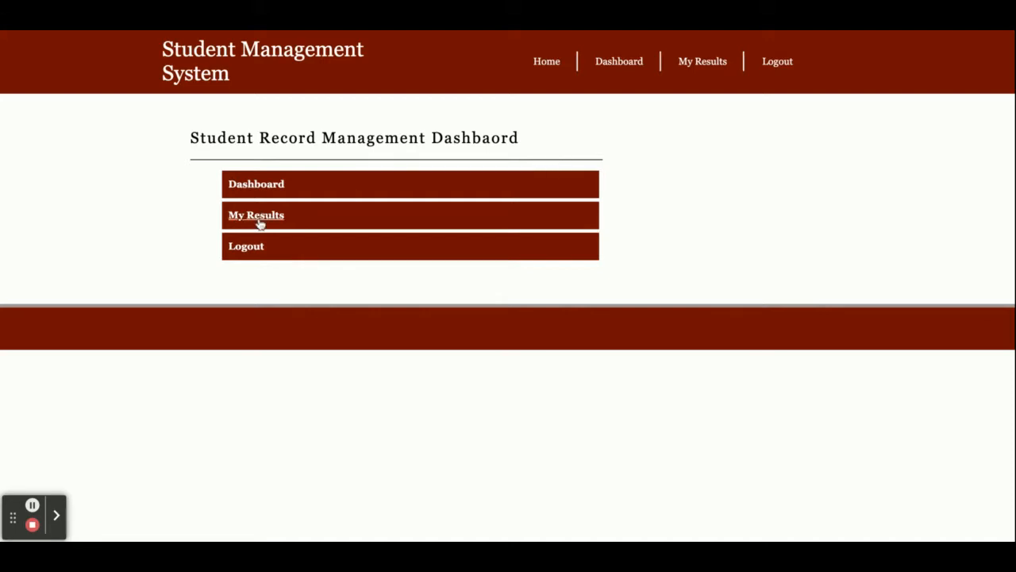
# - View My Results with six subject marks, then log out to the home page
pyautogui.click(255, 214)
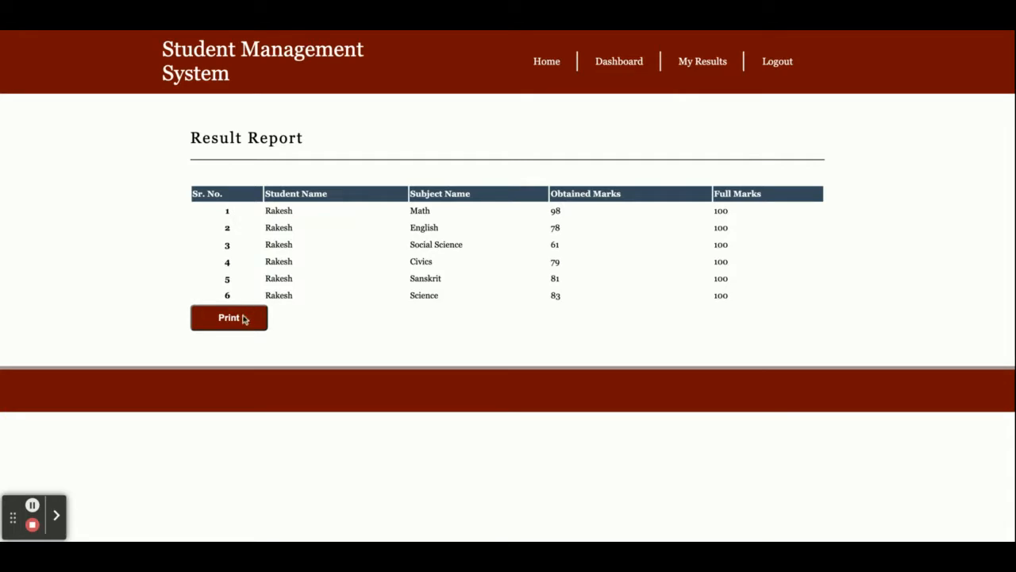
pyautogui.moveTo(612, 159)
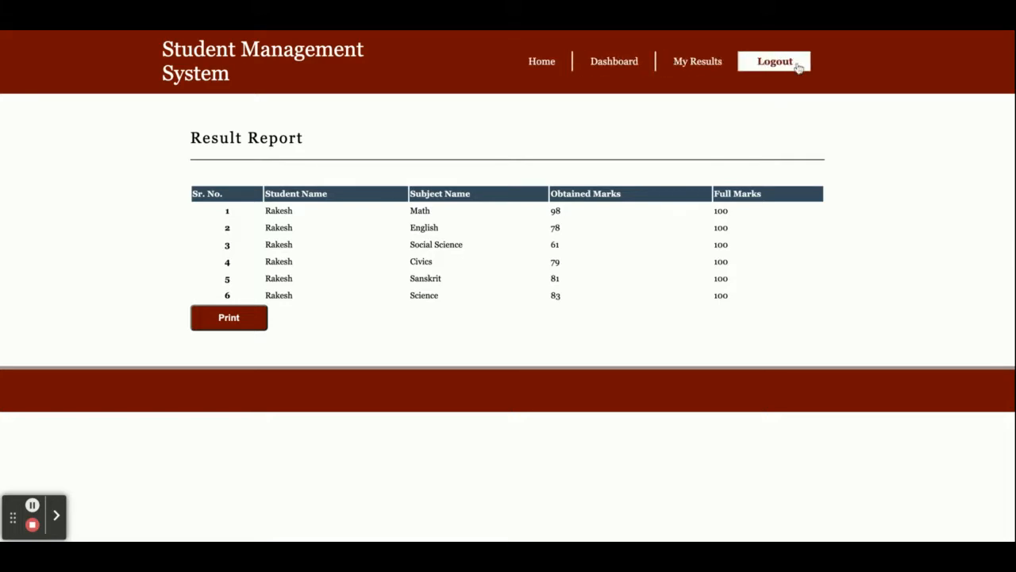
pyautogui.click(775, 60)
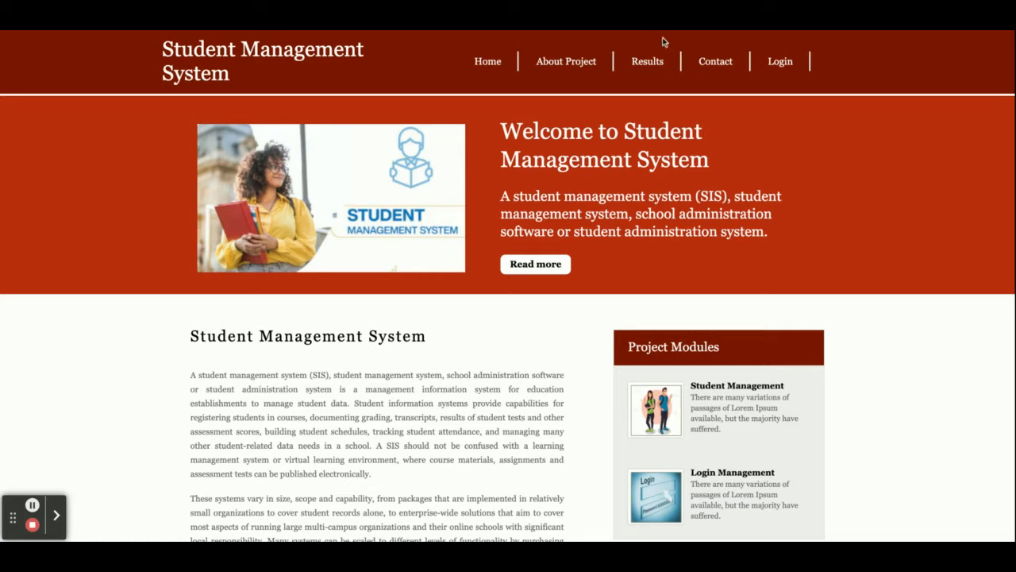
pyautogui.moveTo(879, 33)
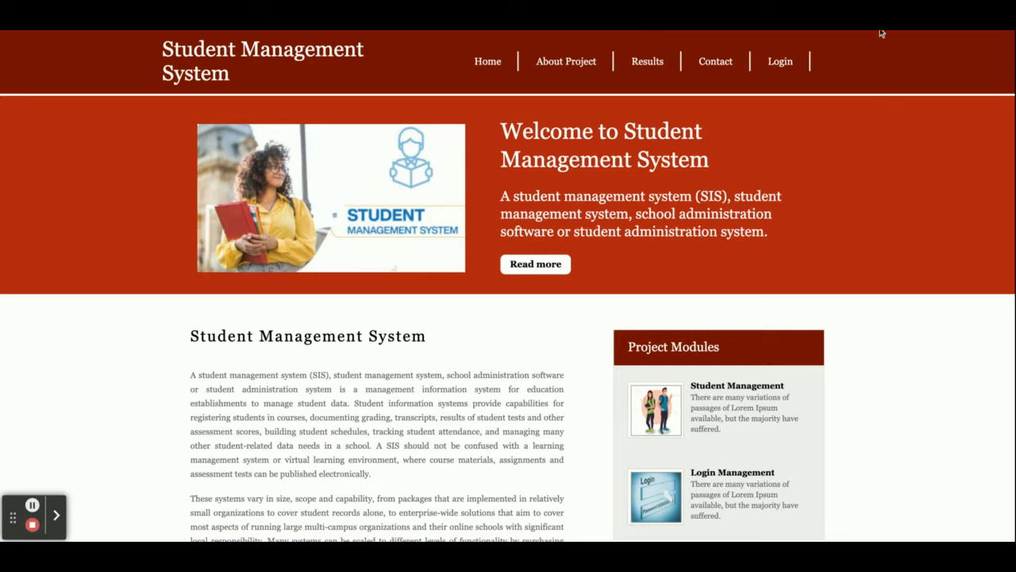